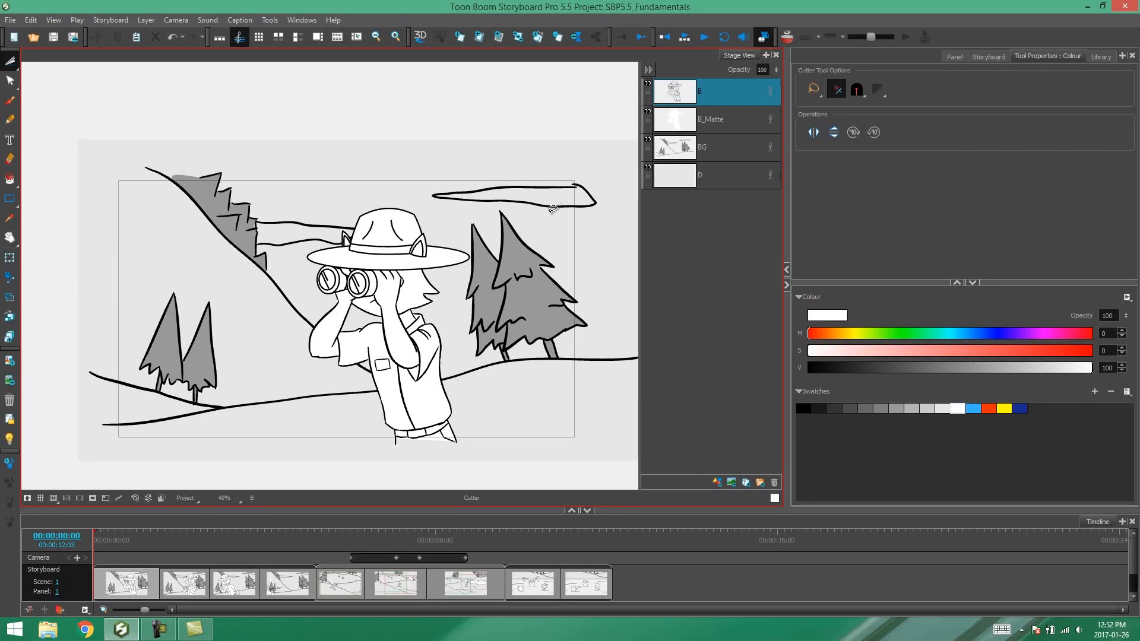
pyautogui.moveTo(546, 215)
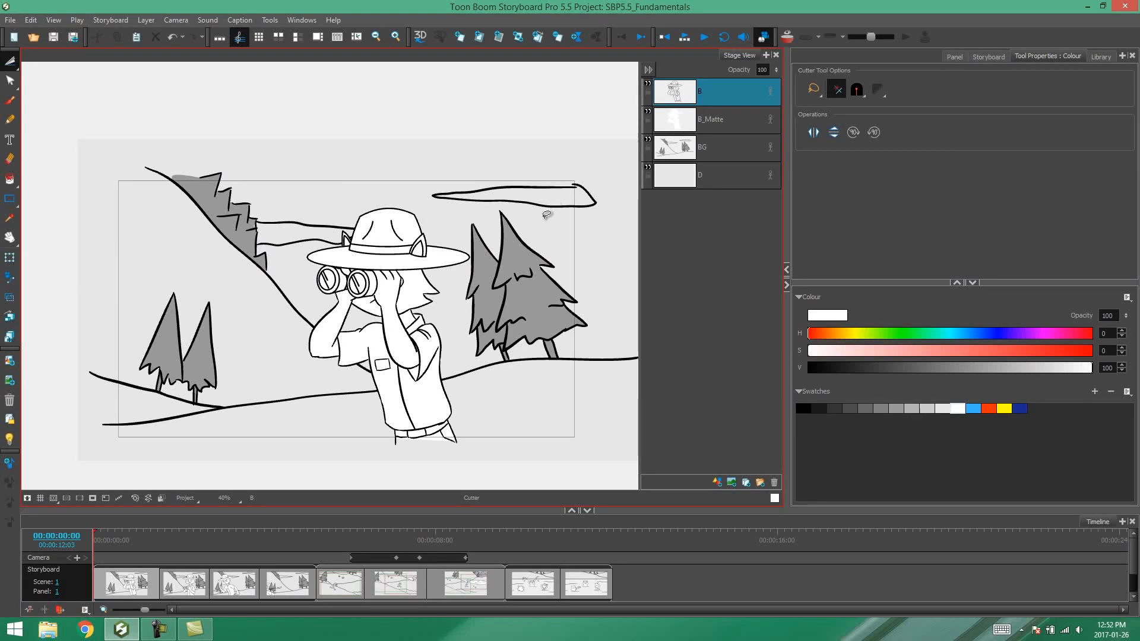
pyautogui.moveTo(613, 135)
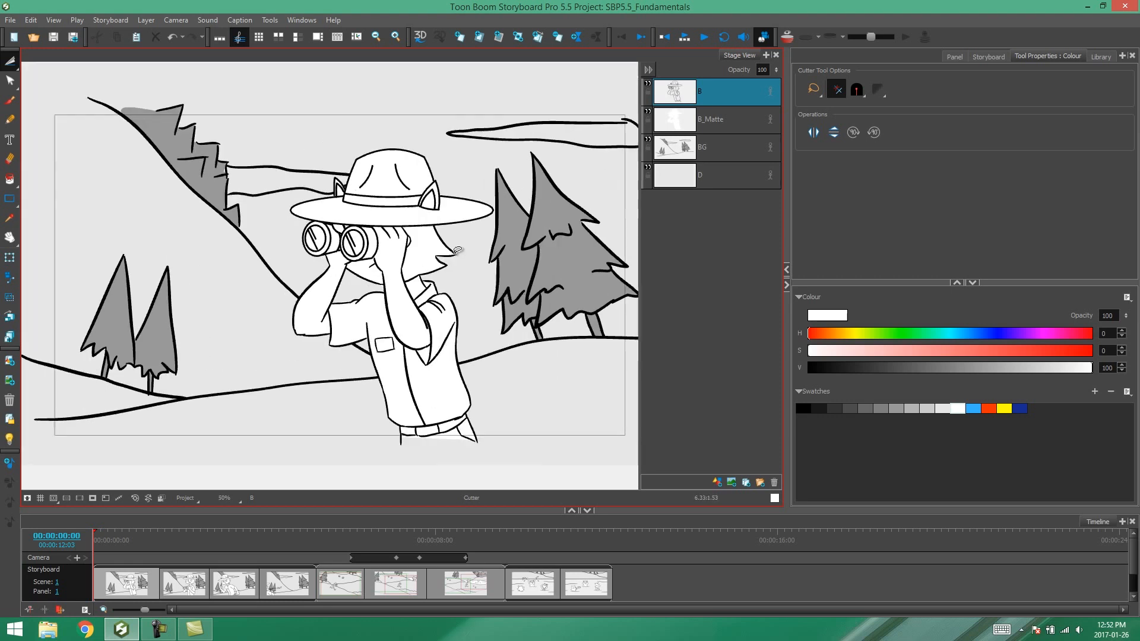
pyautogui.moveTo(471, 260)
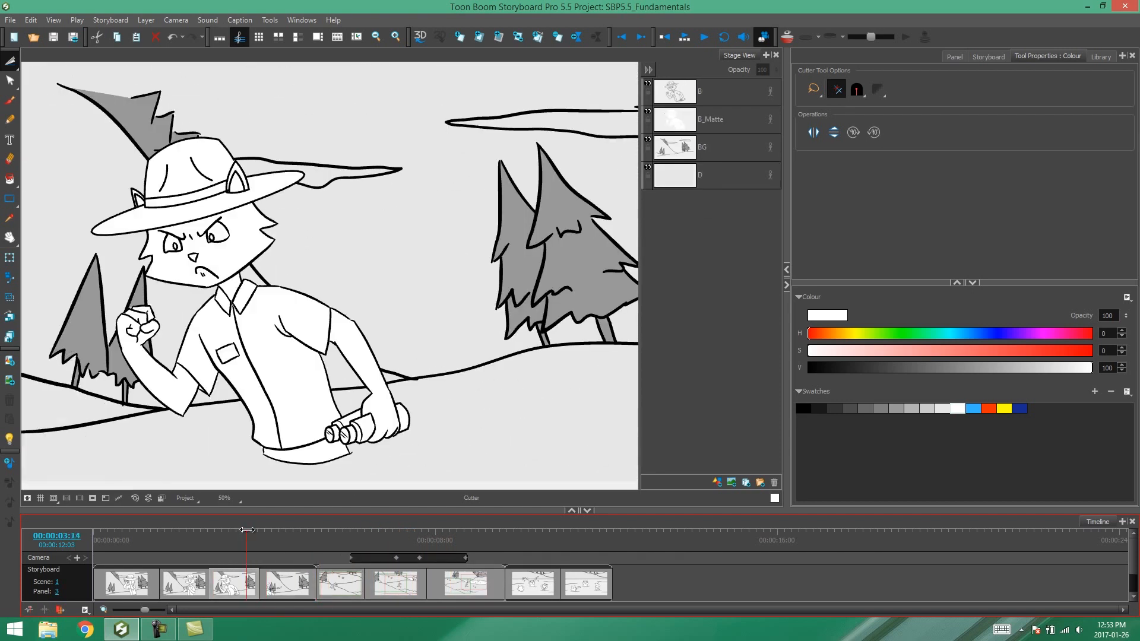
# - Return the playhead to panel 1, then jump to scene 2's first panel in the Timeline
pyautogui.click(151, 531)
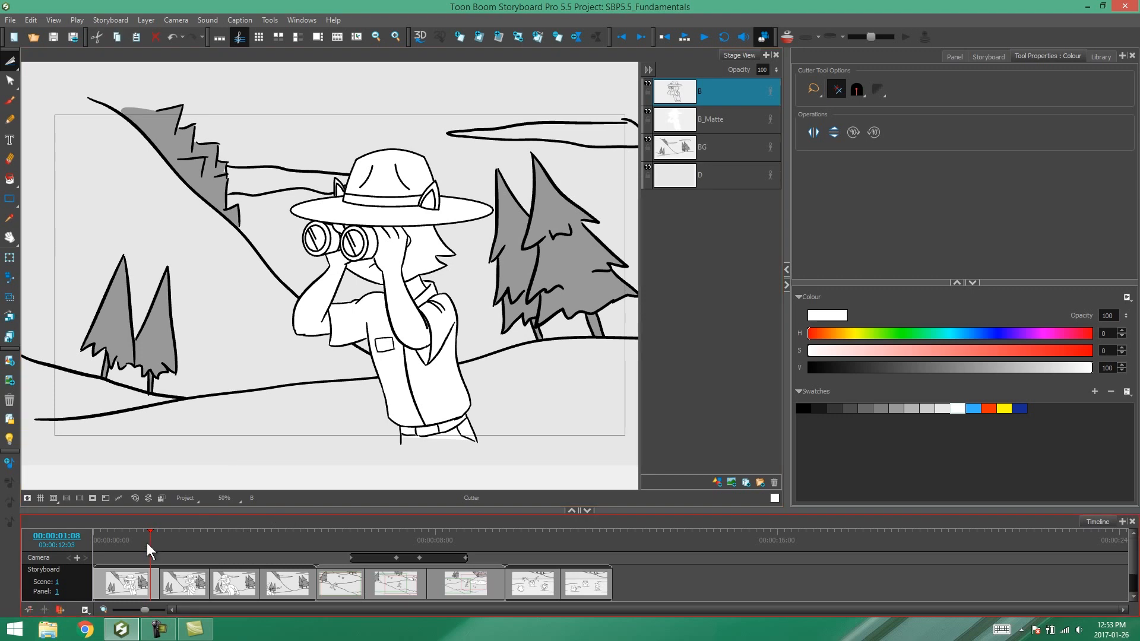
pyautogui.click(291, 546)
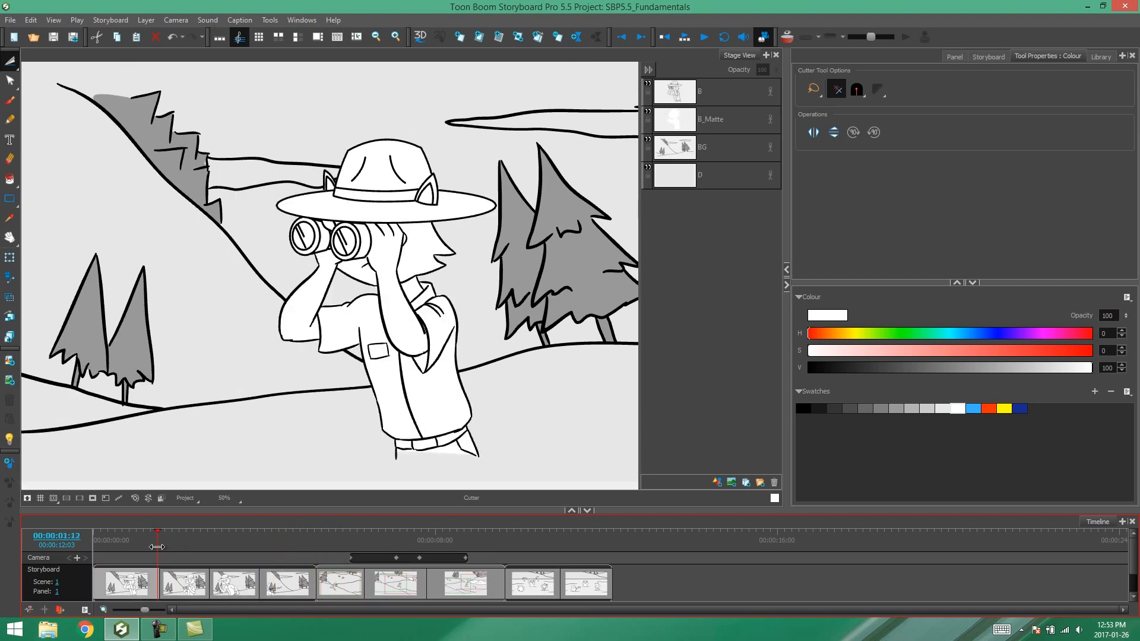
pyautogui.click(339, 582)
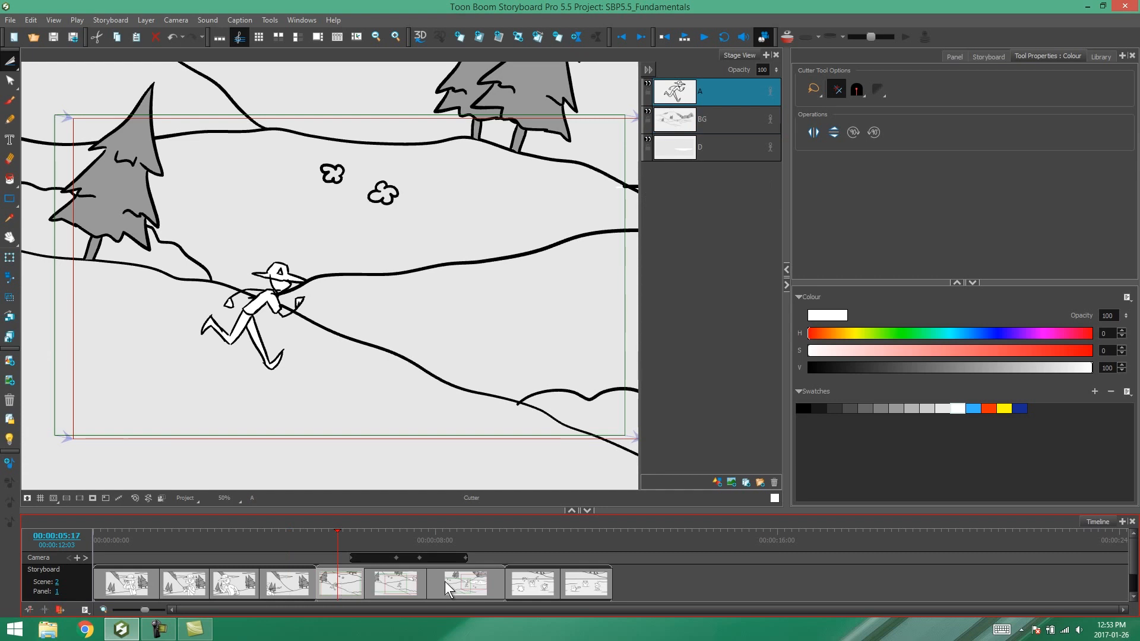
pyautogui.click(439, 542)
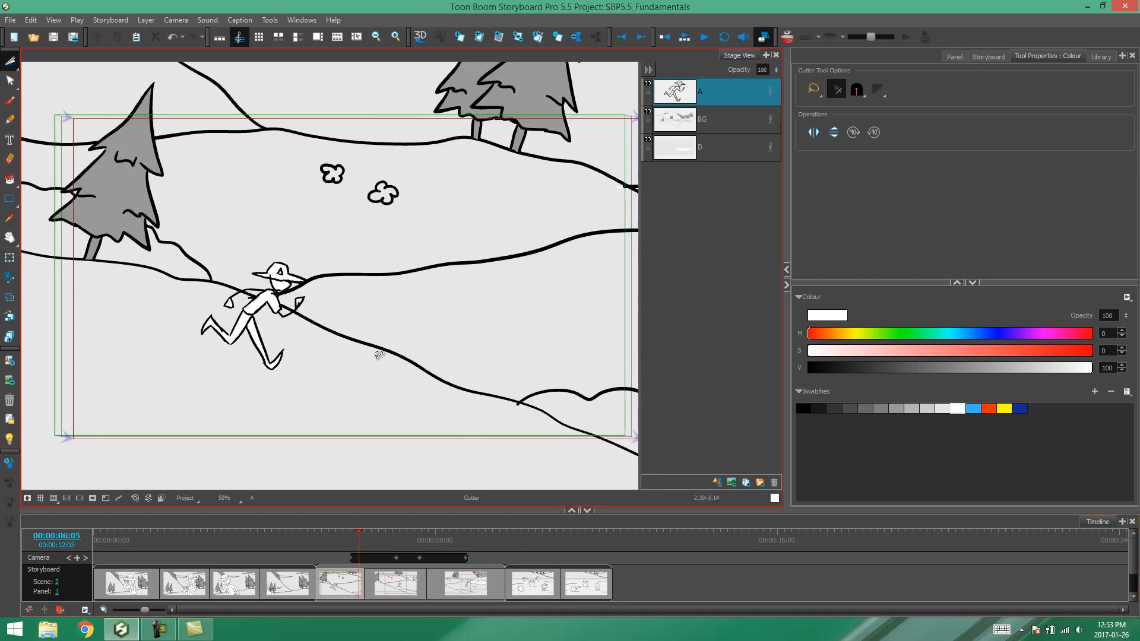
pyautogui.click(346, 534)
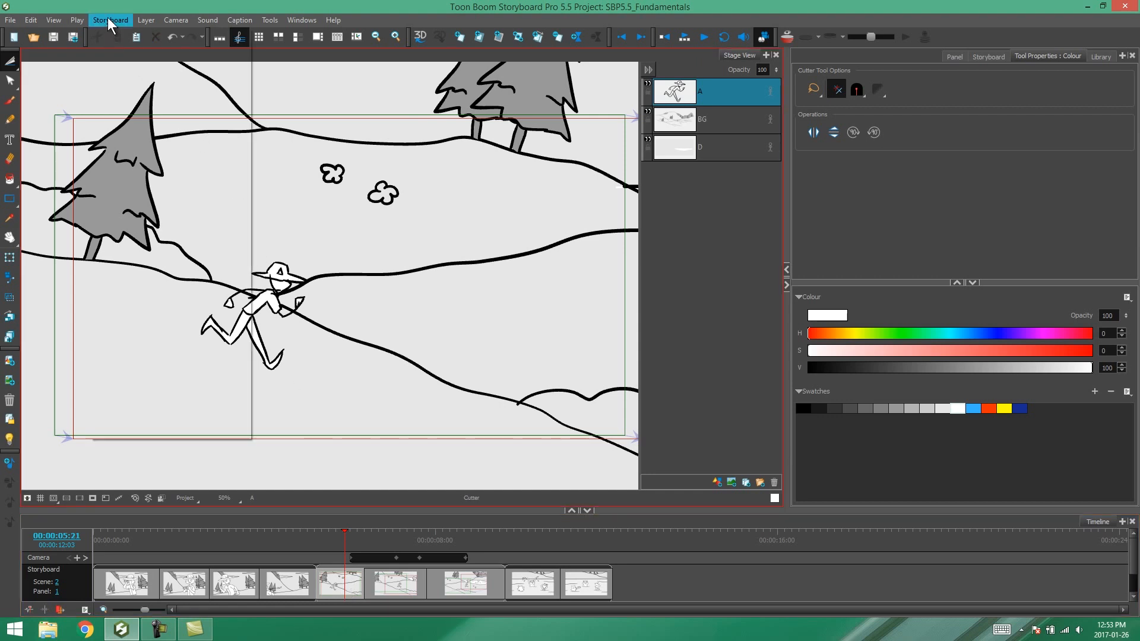
# - Mirror scene 2 with Storyboard > Flip Selected Scenes so the ranger runs rightward
pyautogui.click(109, 20)
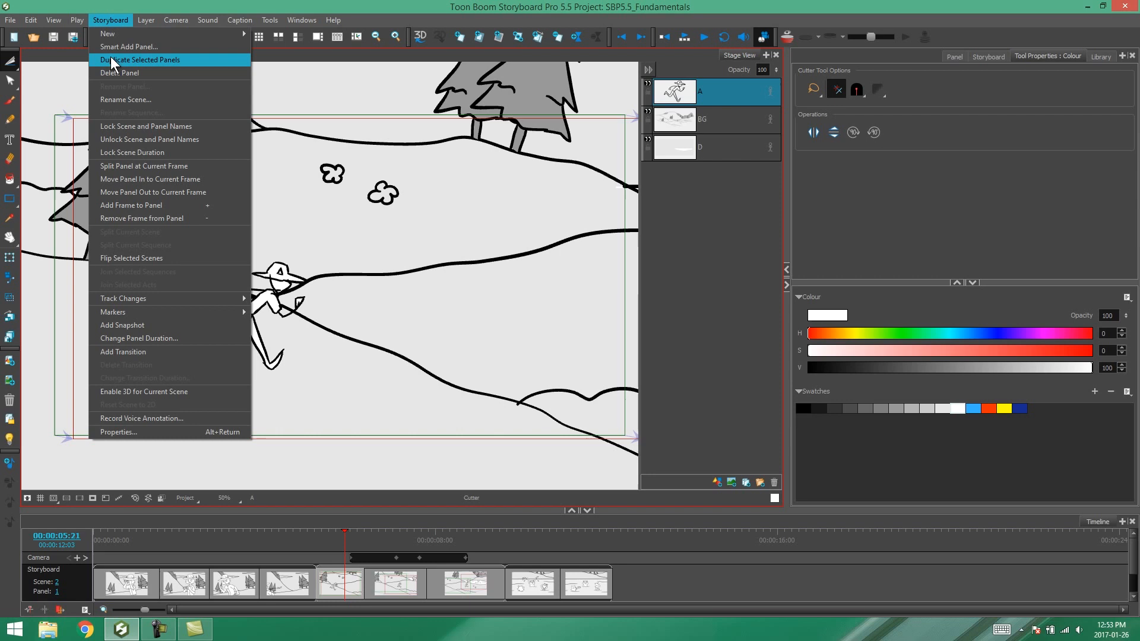
pyautogui.moveTo(179, 261)
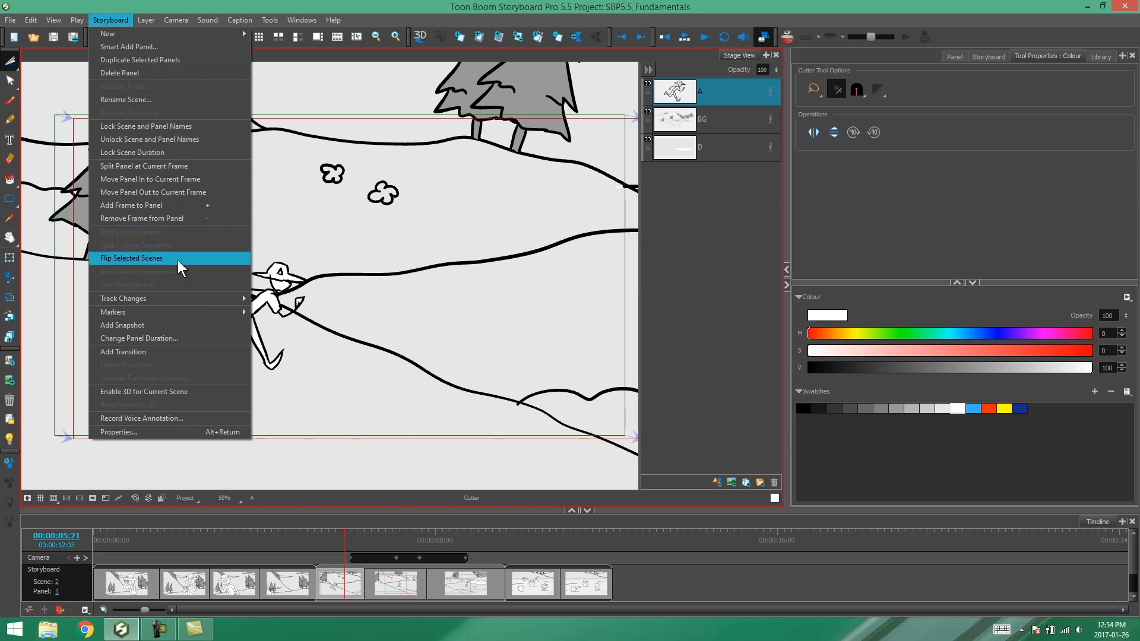
pyautogui.moveTo(168, 261)
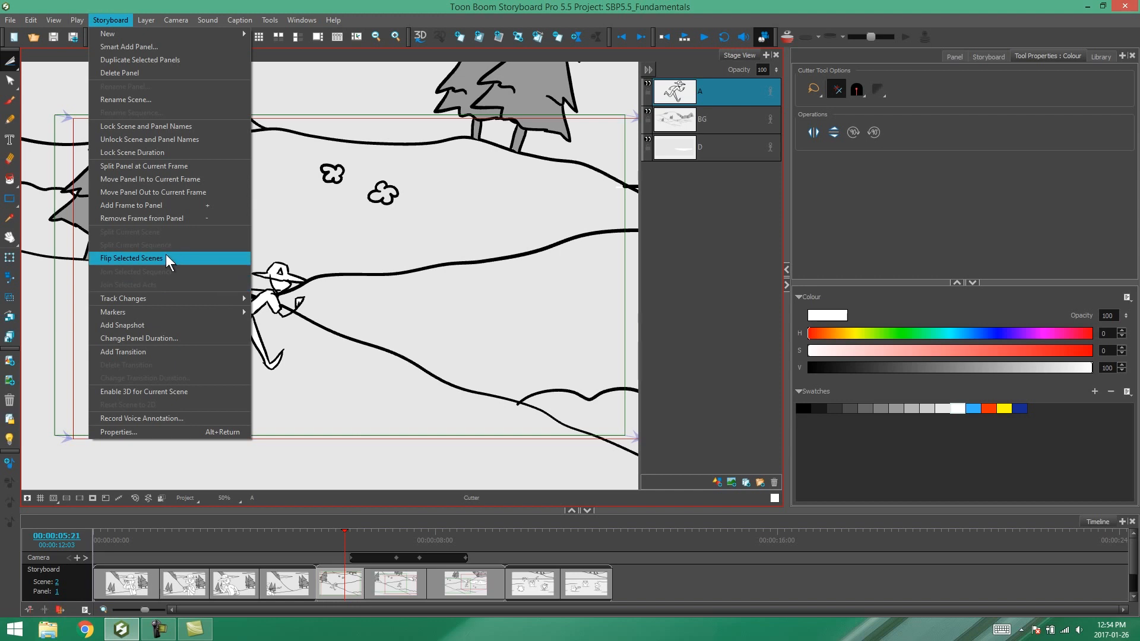
pyautogui.click(132, 258)
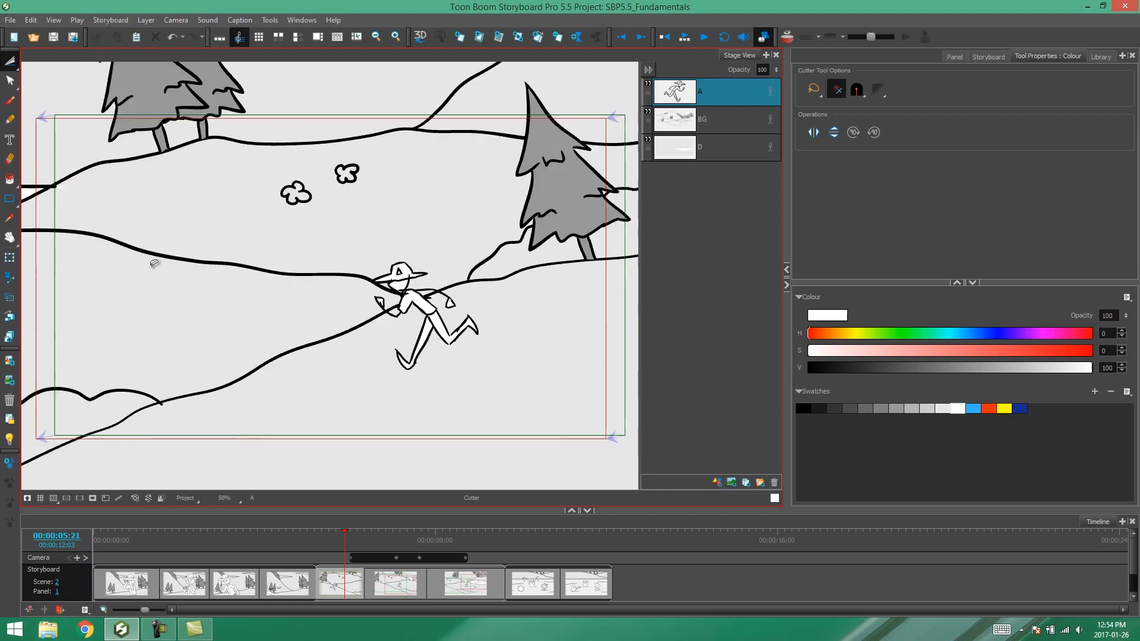
# - Scroll the view toward the mirrored NO SWIMMING sign on scene 2's second panel
pyautogui.scroll(-3)
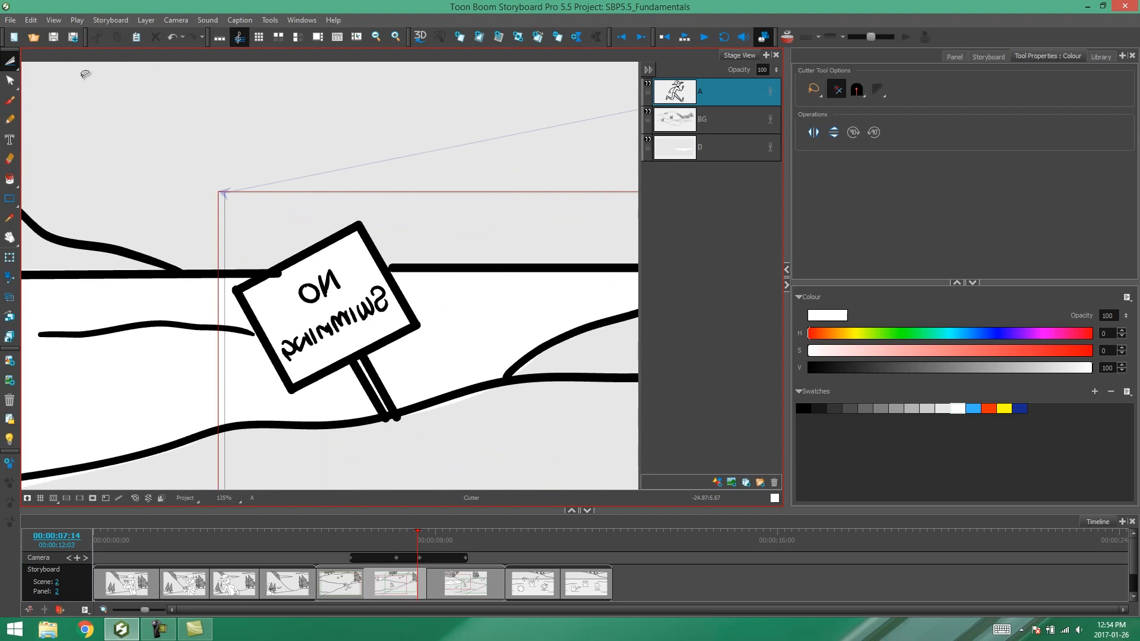
# - Choose the Select tool and pick the sign text on the BG layer for flipping
pyautogui.click(10, 60)
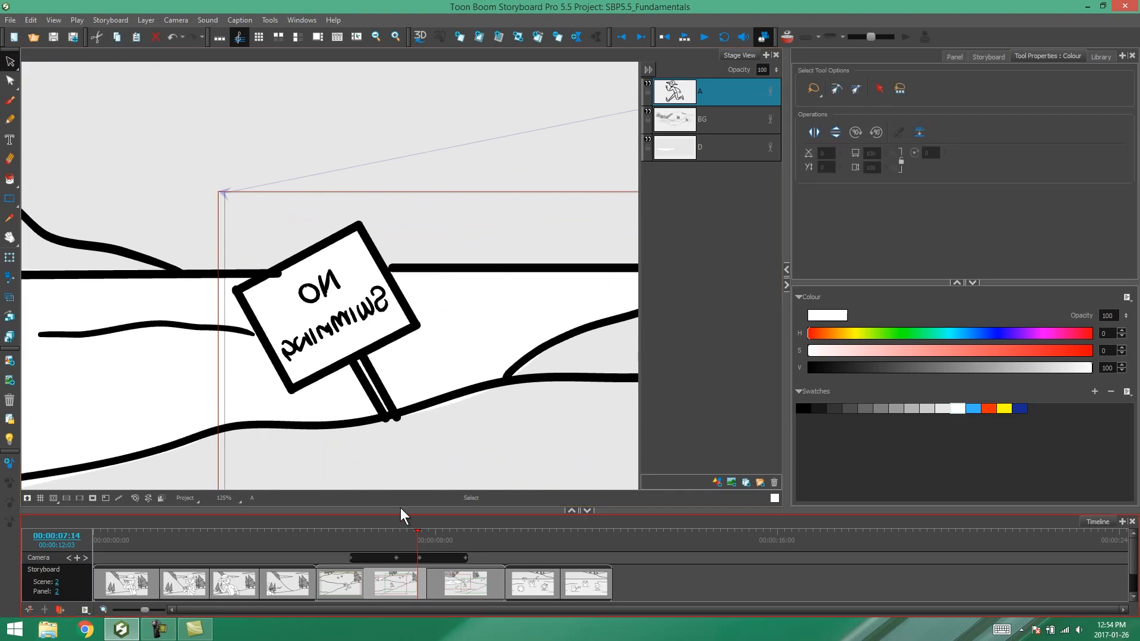
pyautogui.click(11, 60)
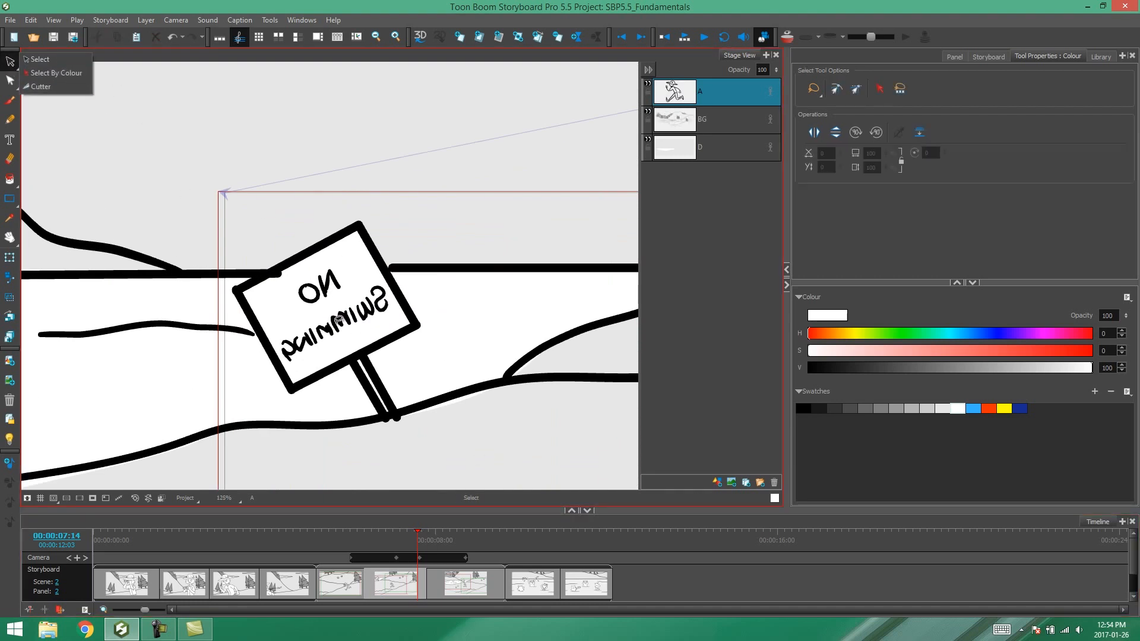
pyautogui.click(712, 118)
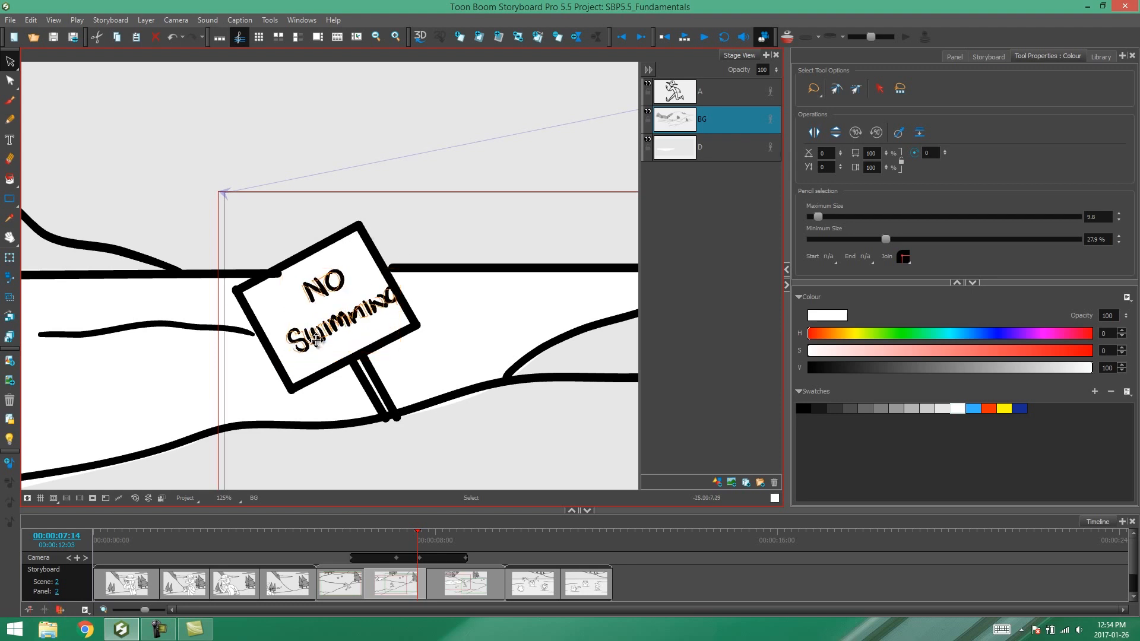
pyautogui.click(328, 338)
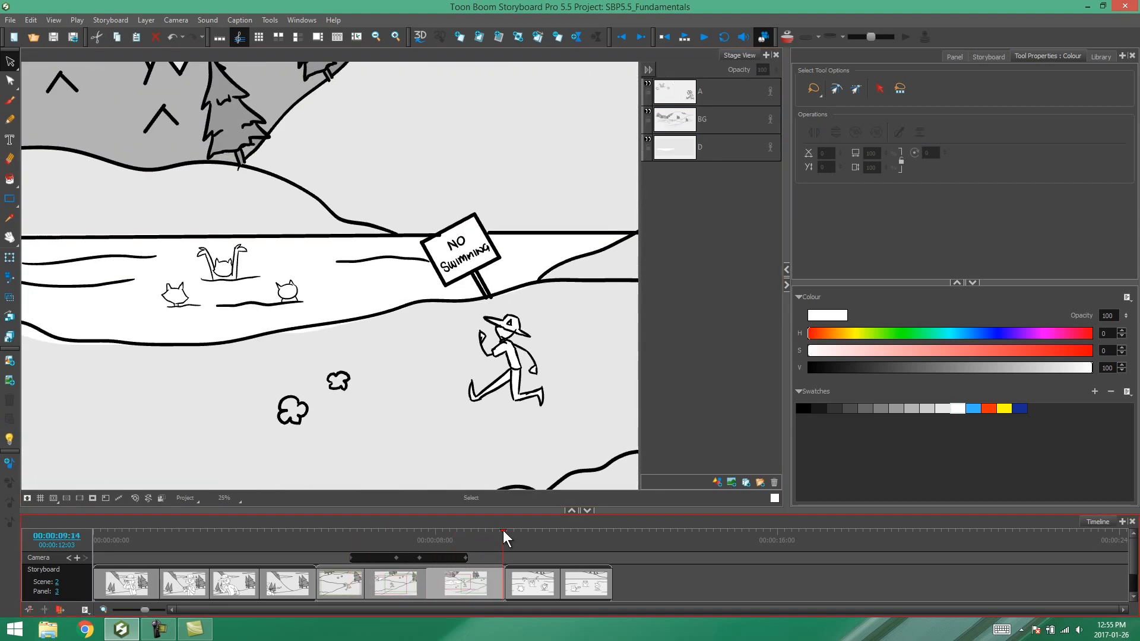
pyautogui.click(419, 541)
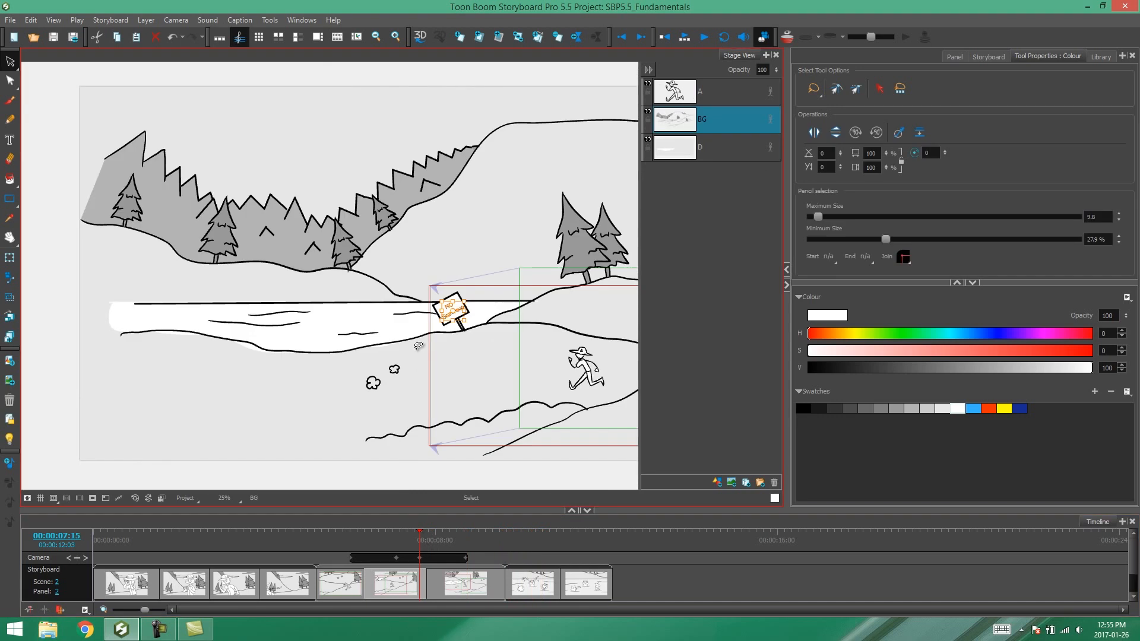